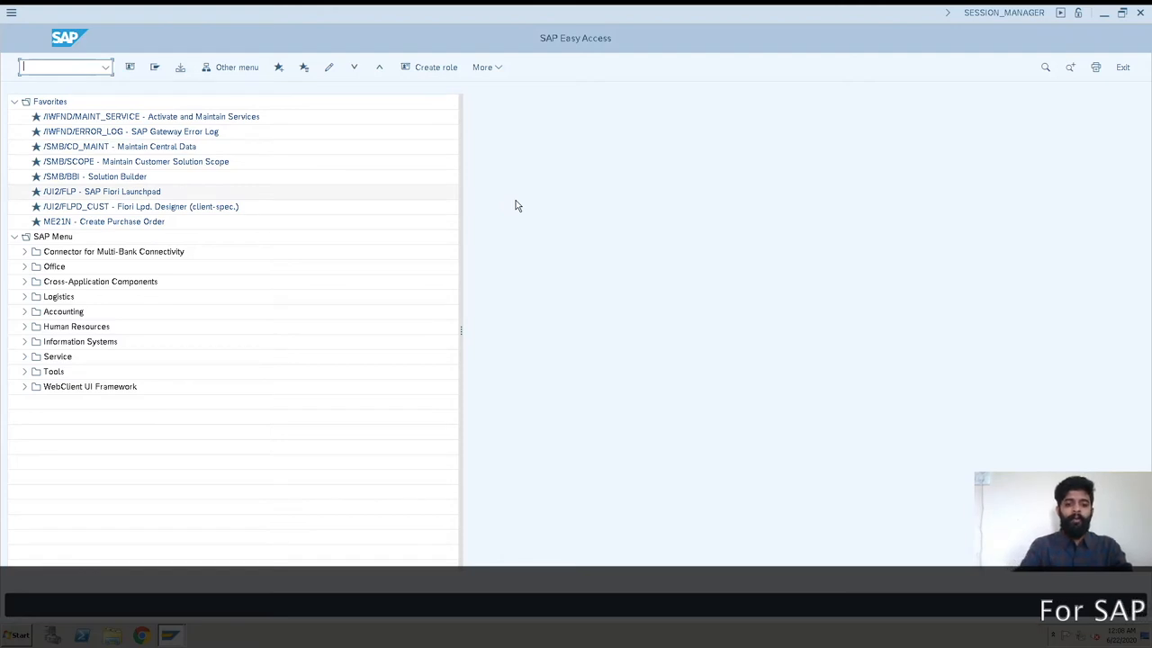
# Run transaction SPRO from the Easy Access command field.
pyautogui.write('s')
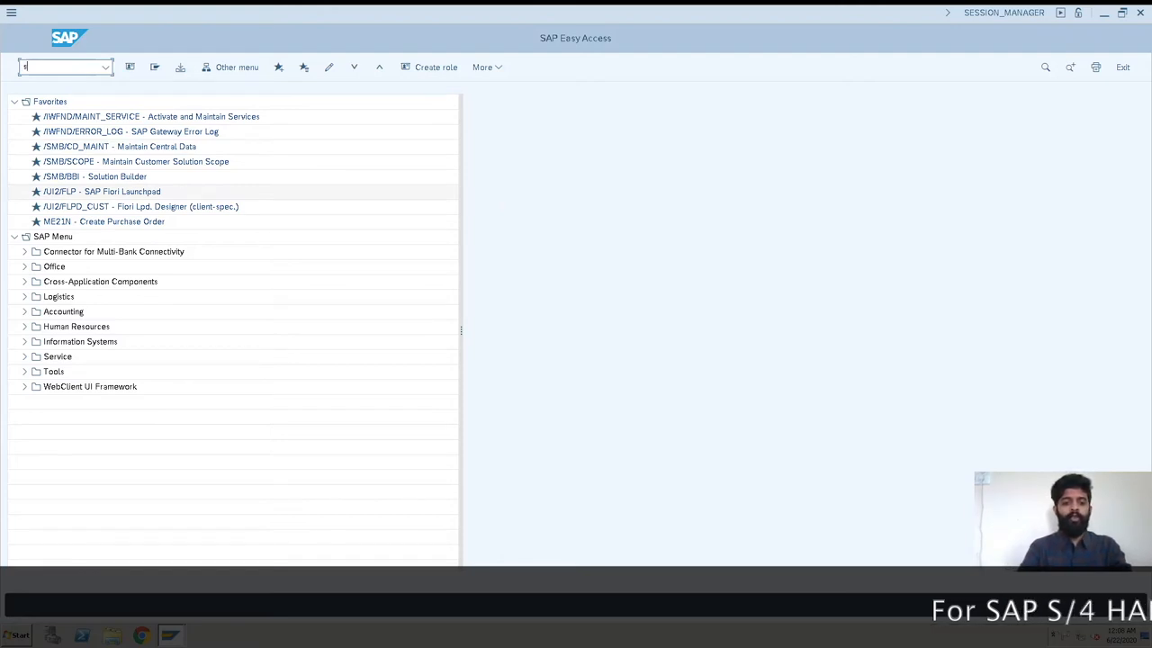
pyautogui.write('pro')
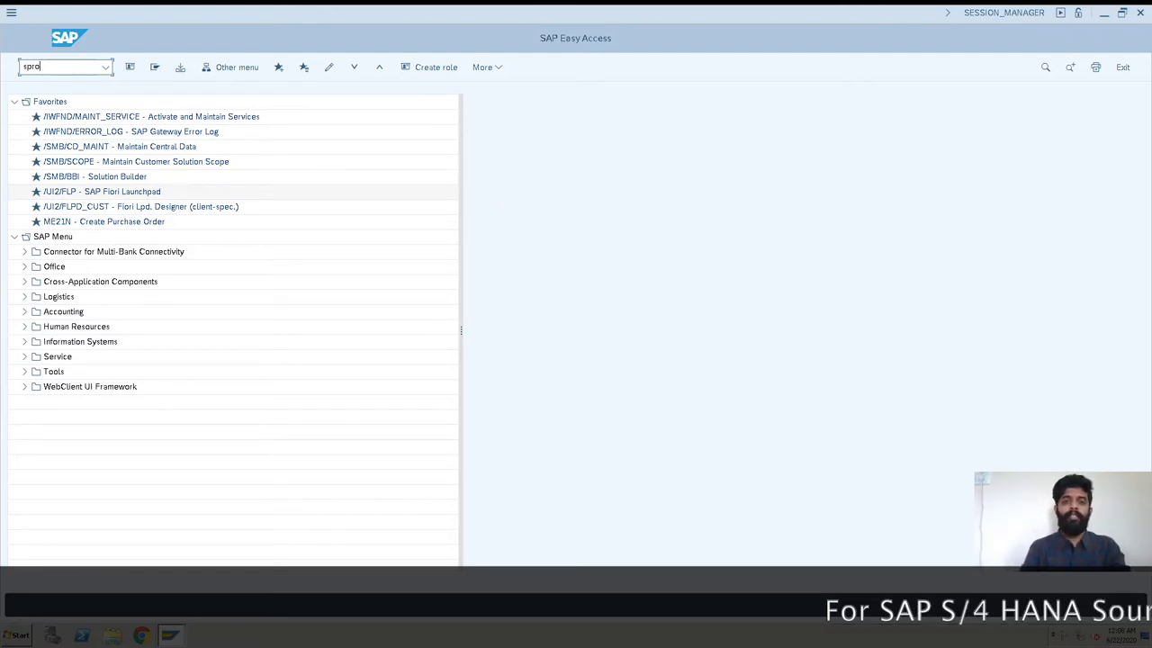
pyautogui.press('Enter')
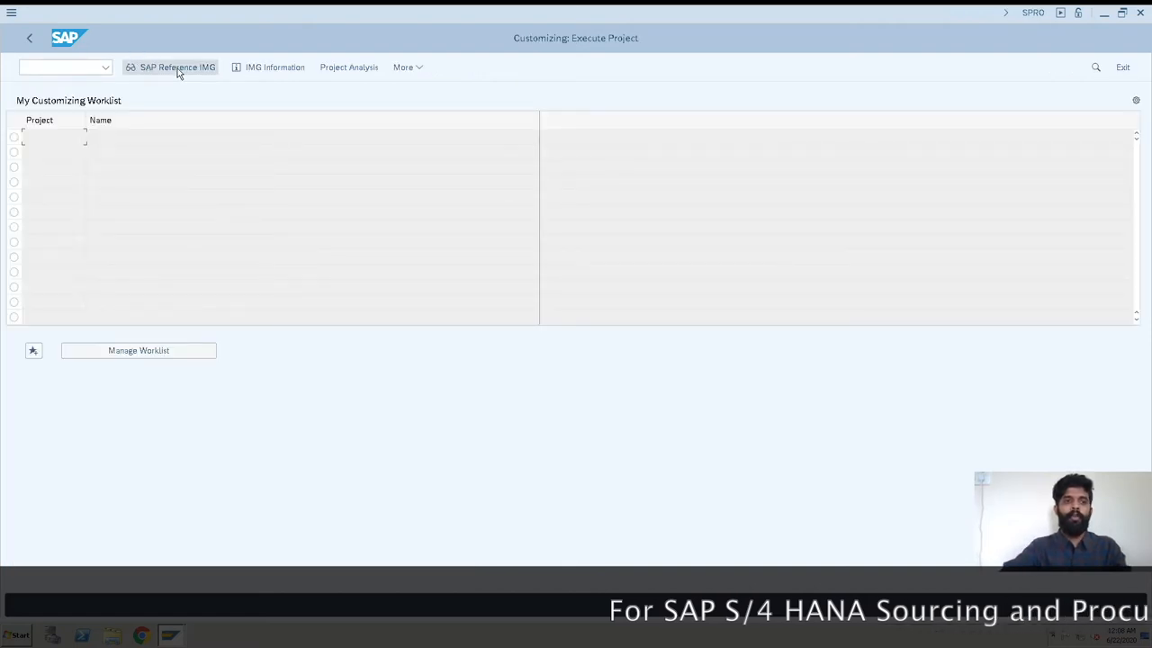
# In SAP Reference IMG, open Enterprise Structure > Assignment > Logistics - General > Assign plant to company code.
pyautogui.click(177, 66)
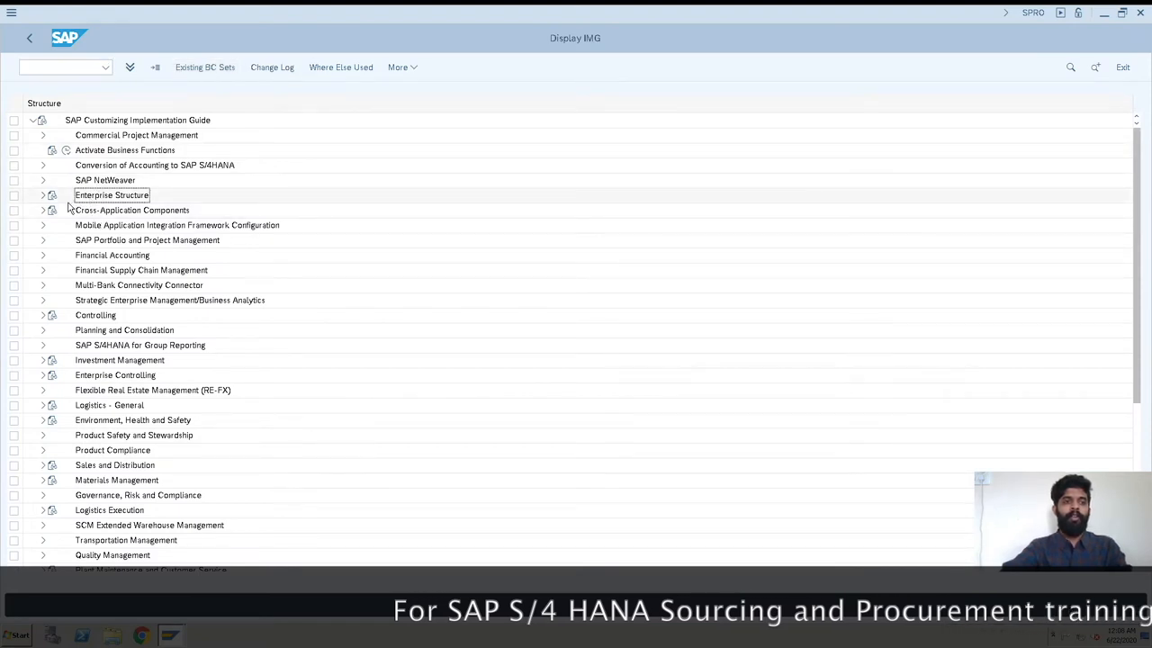
pyautogui.click(43, 195)
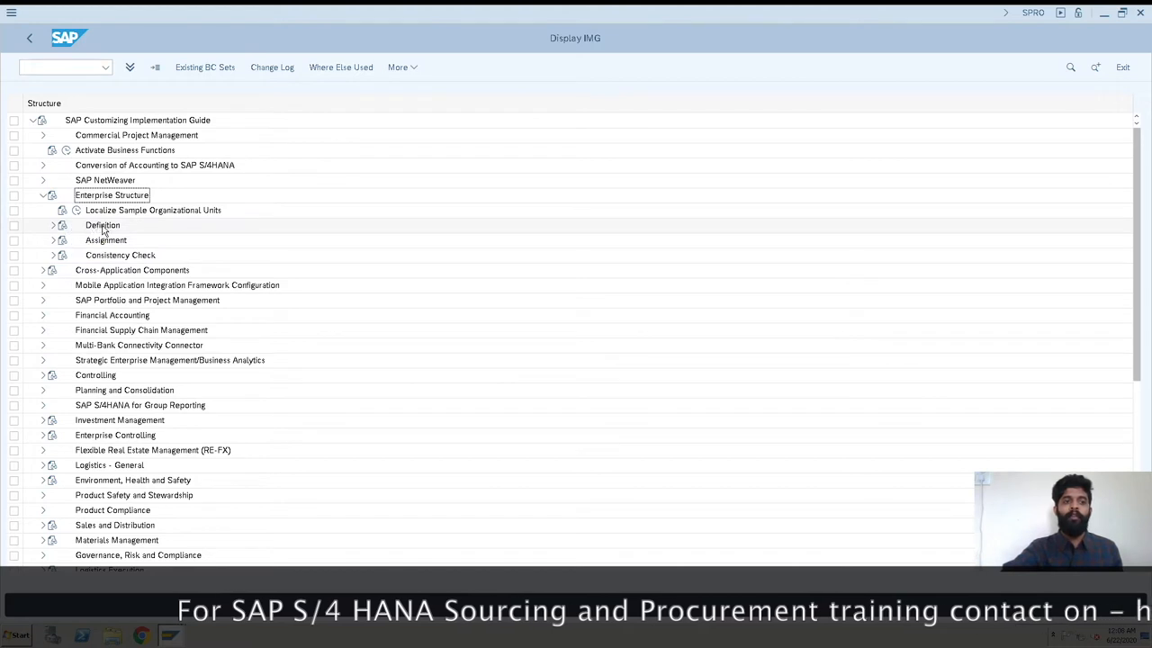
pyautogui.click(101, 225)
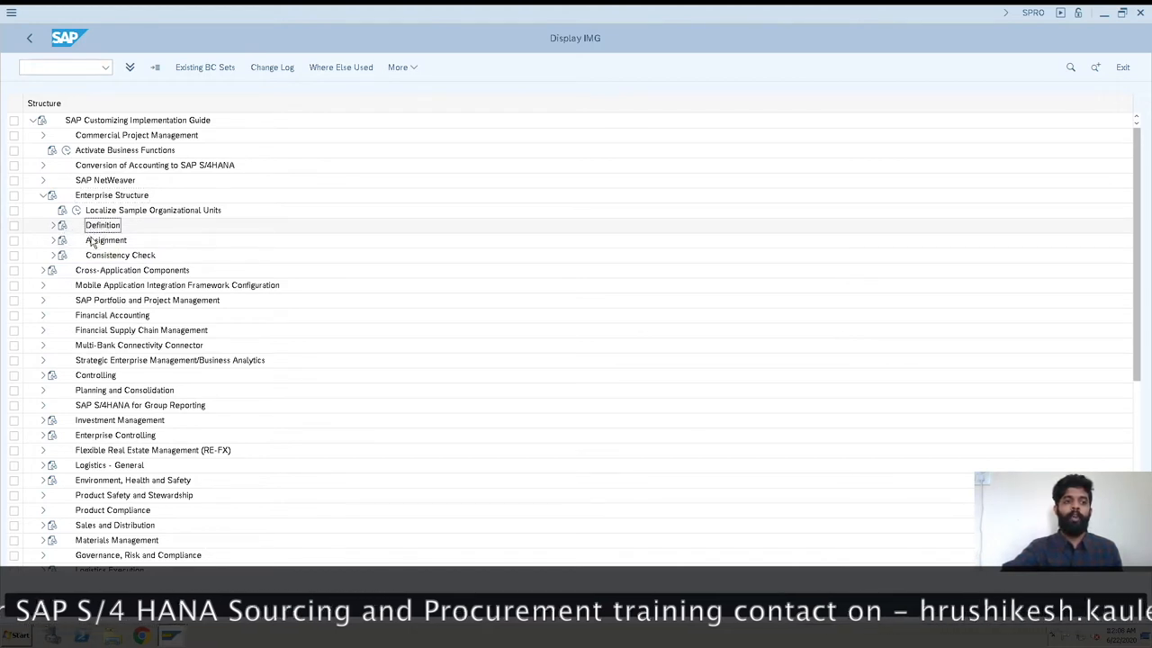
pyautogui.click(105, 240)
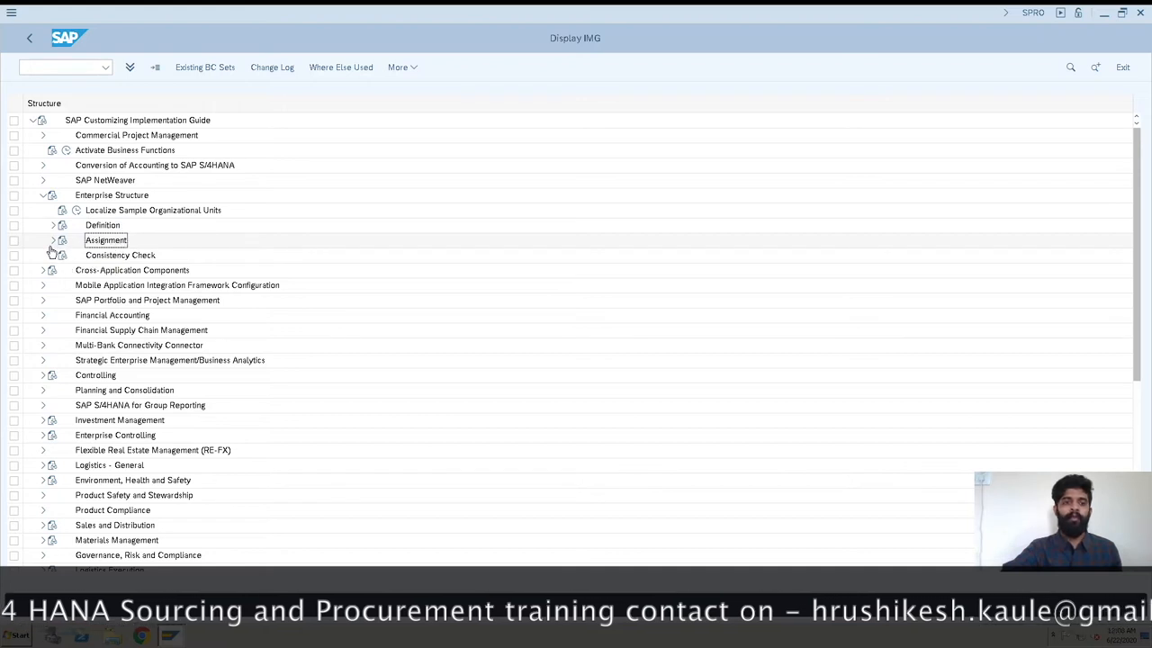
pyautogui.click(53, 240)
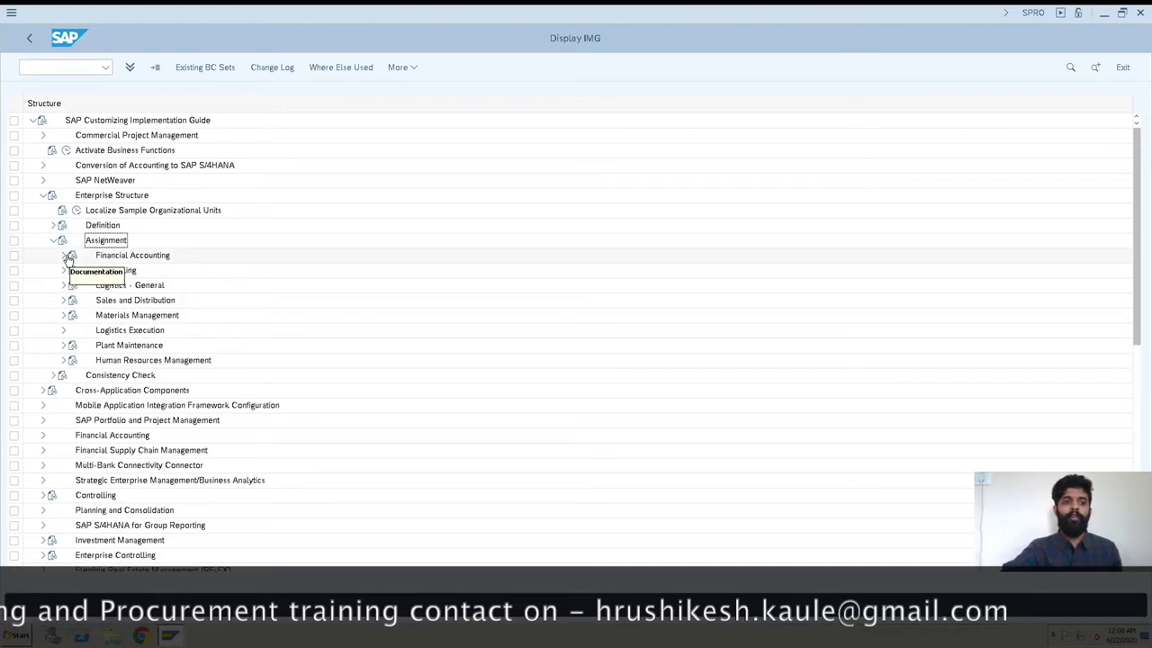
pyautogui.click(63, 254)
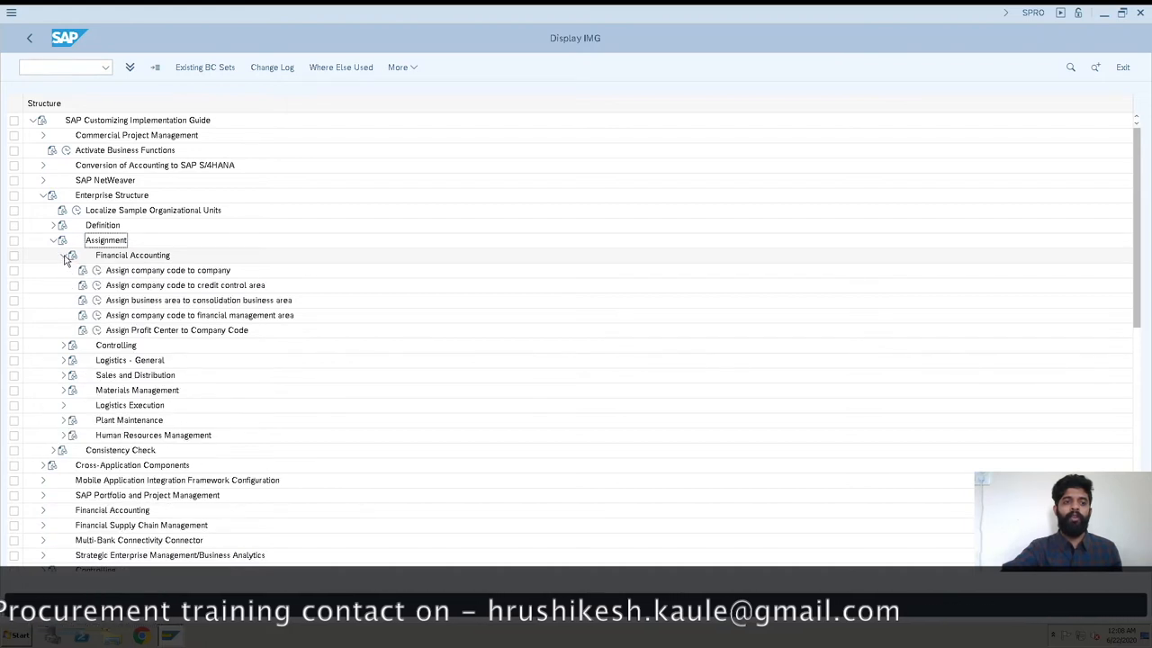
pyautogui.click(64, 255)
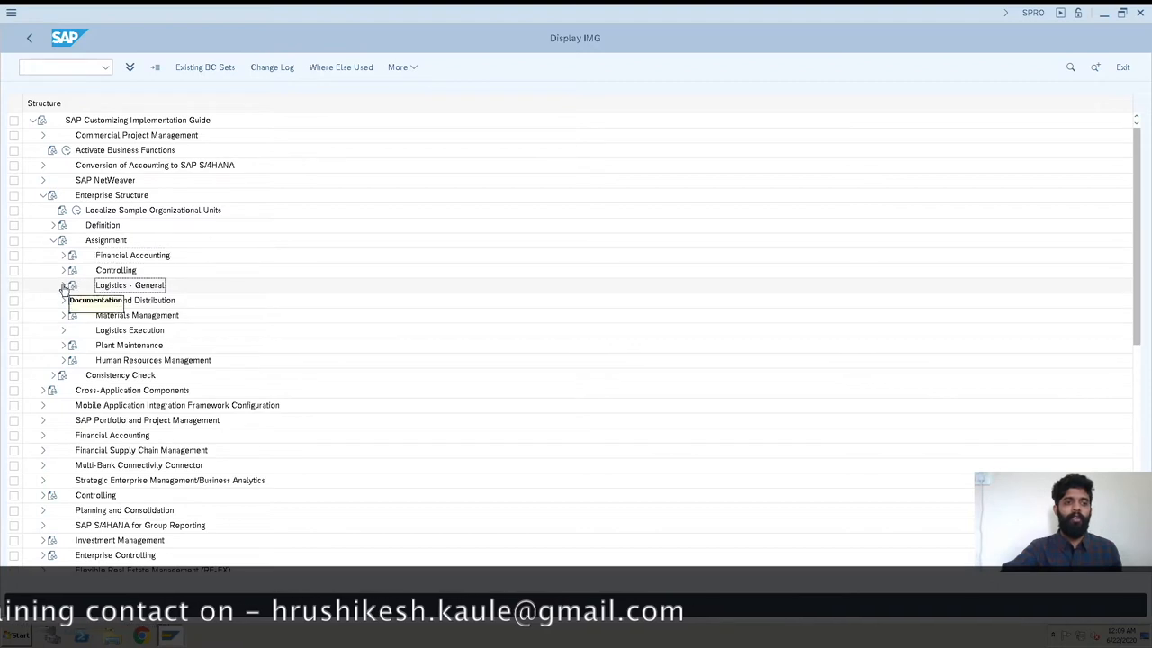
pyautogui.click(63, 285)
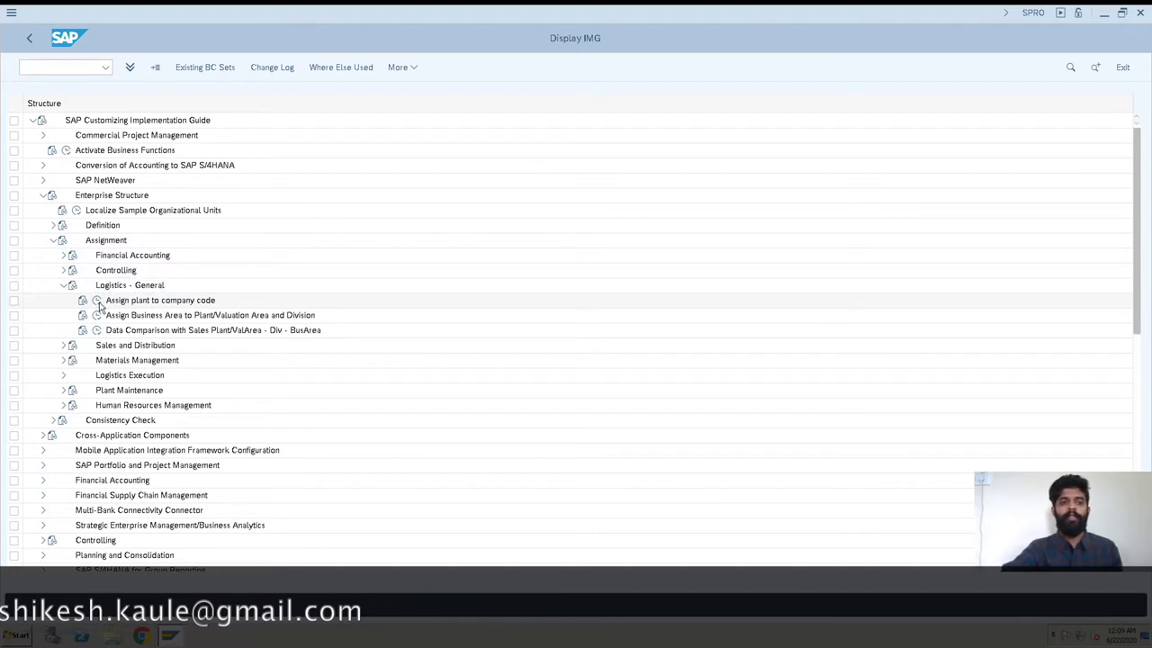
pyautogui.doubleClick(161, 300)
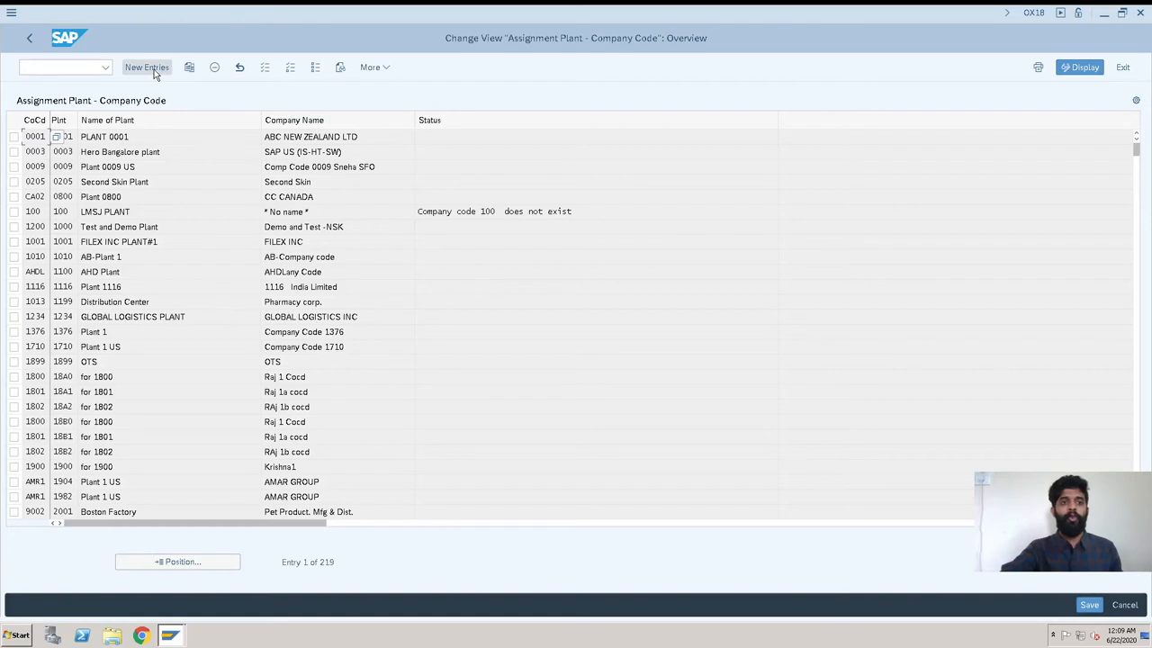
# Create a new entry and bring up the company code lookup list.
pyautogui.click(146, 66)
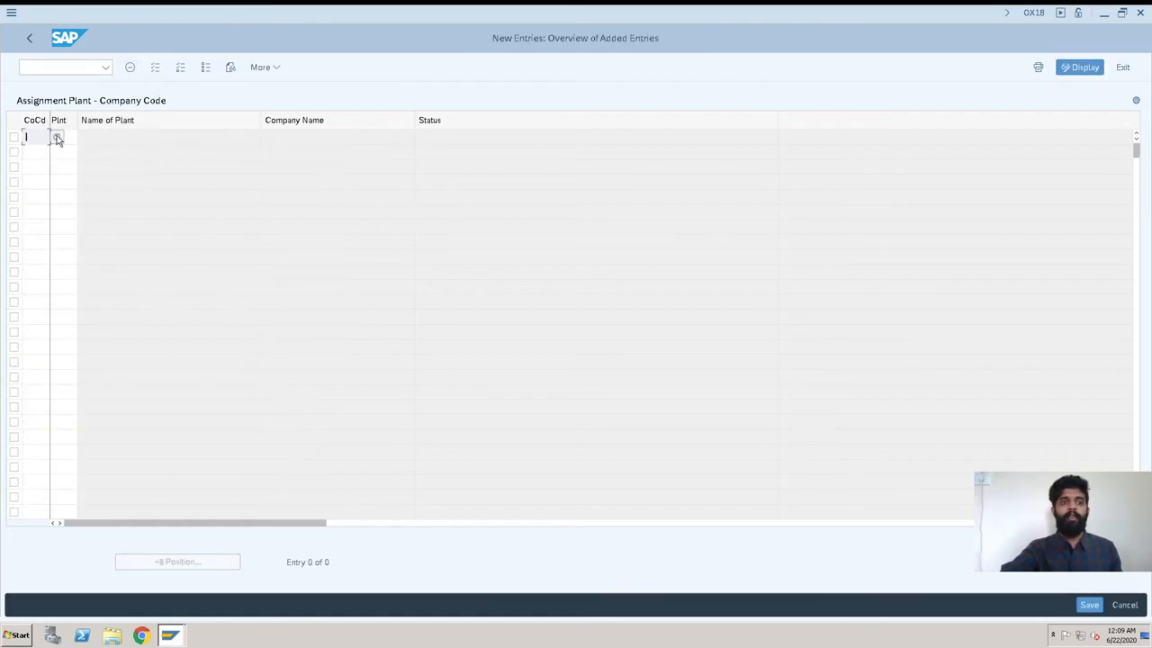
pyautogui.click(58, 136)
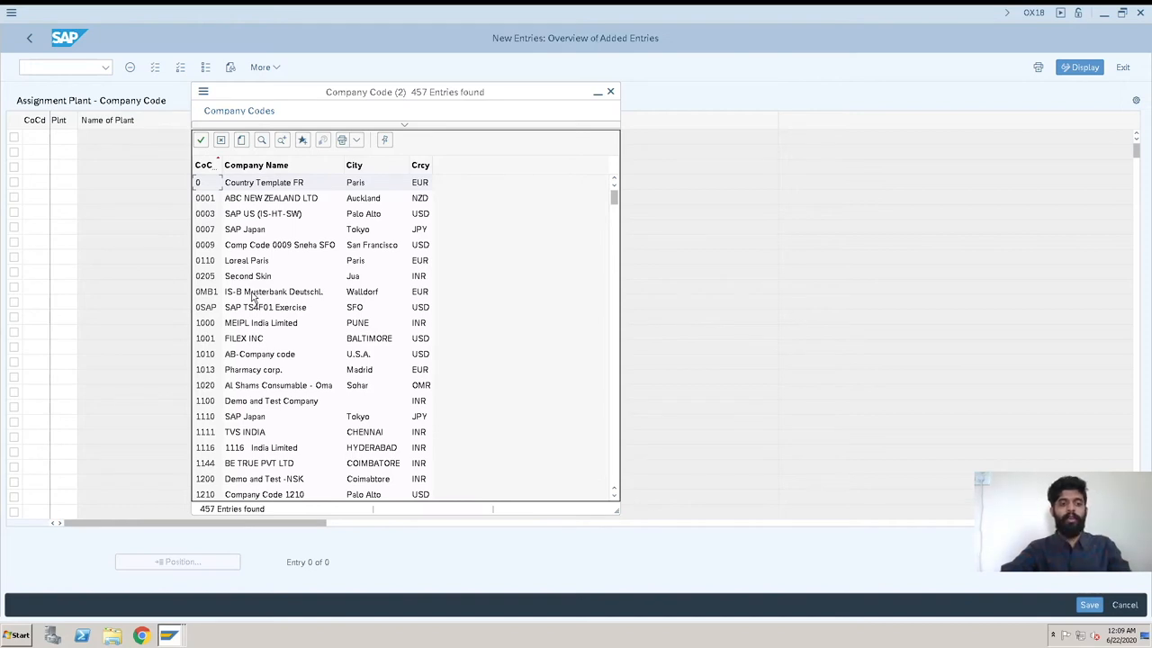
# Close the company code list and enter KB00 in the CoCd field.
pyautogui.click(611, 92)
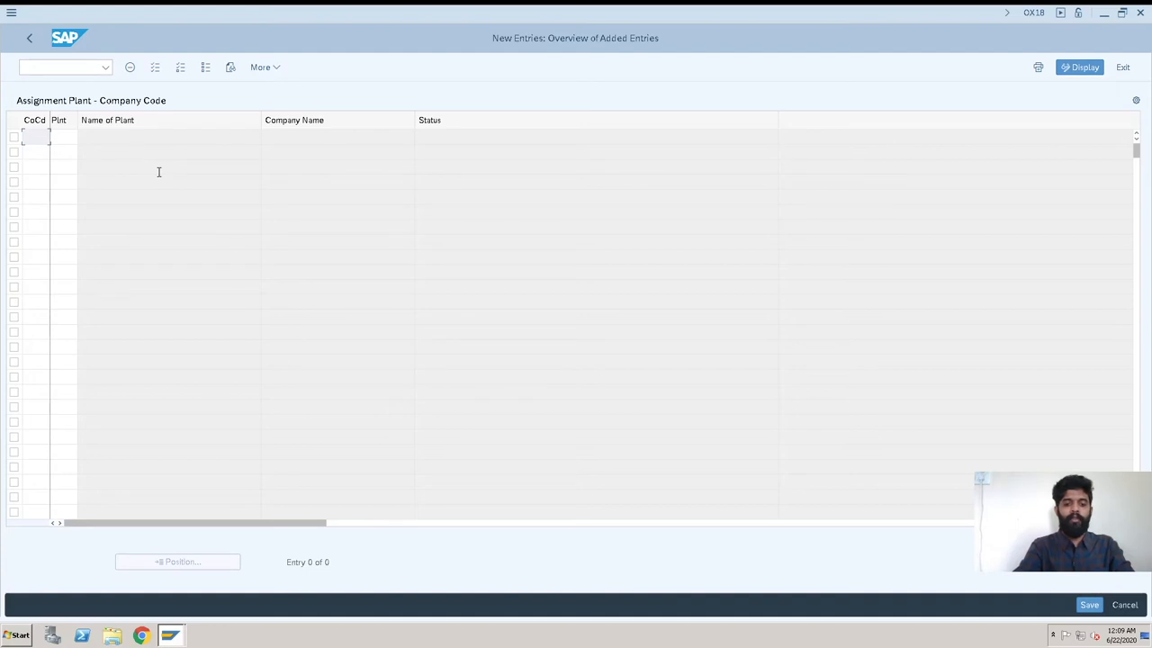
pyautogui.write('kb00')
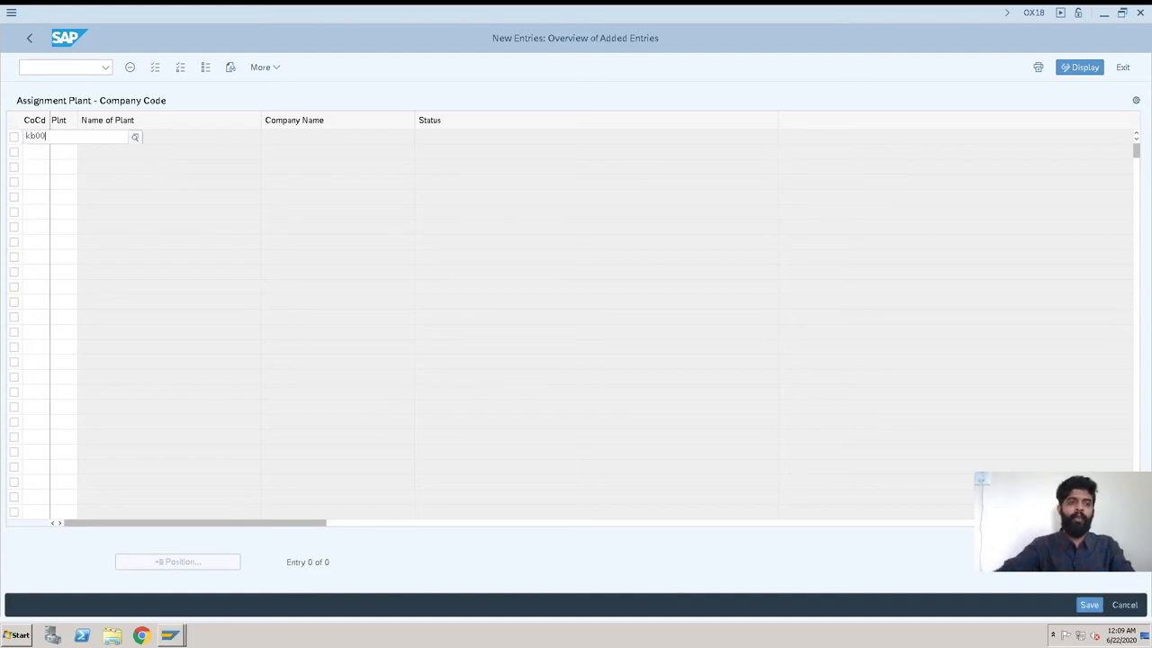
# Confirm KB00, then enter plant KB01 and the name Kaule Brothers Ltd.
pyautogui.press('Enter')
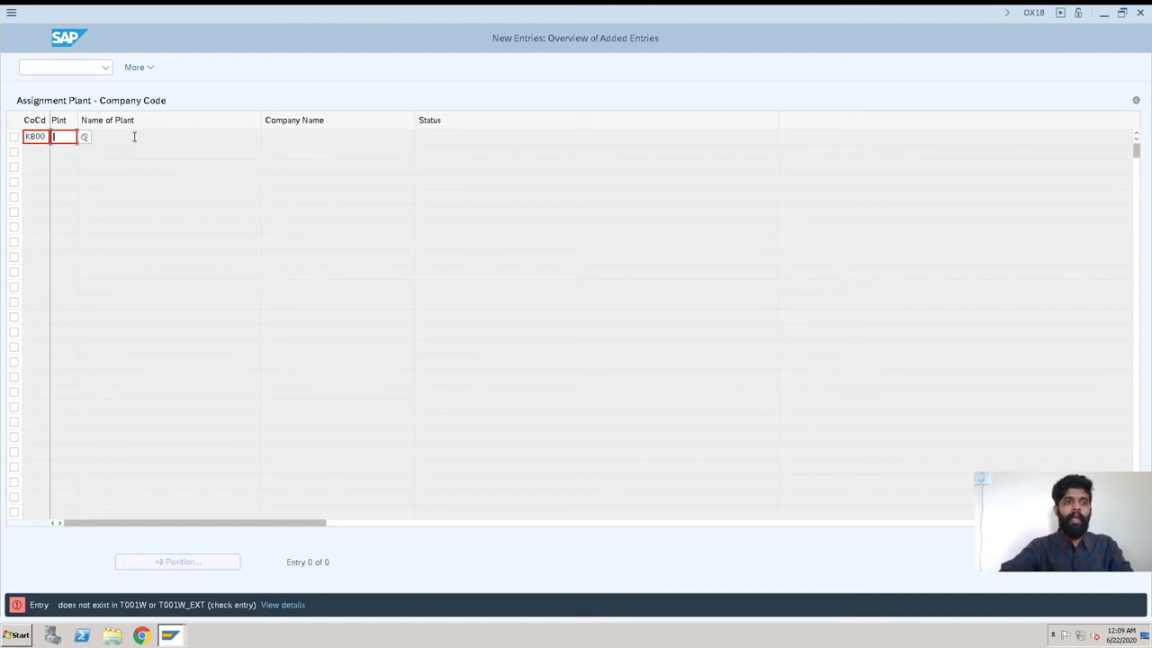
pyautogui.moveTo(247, 164)
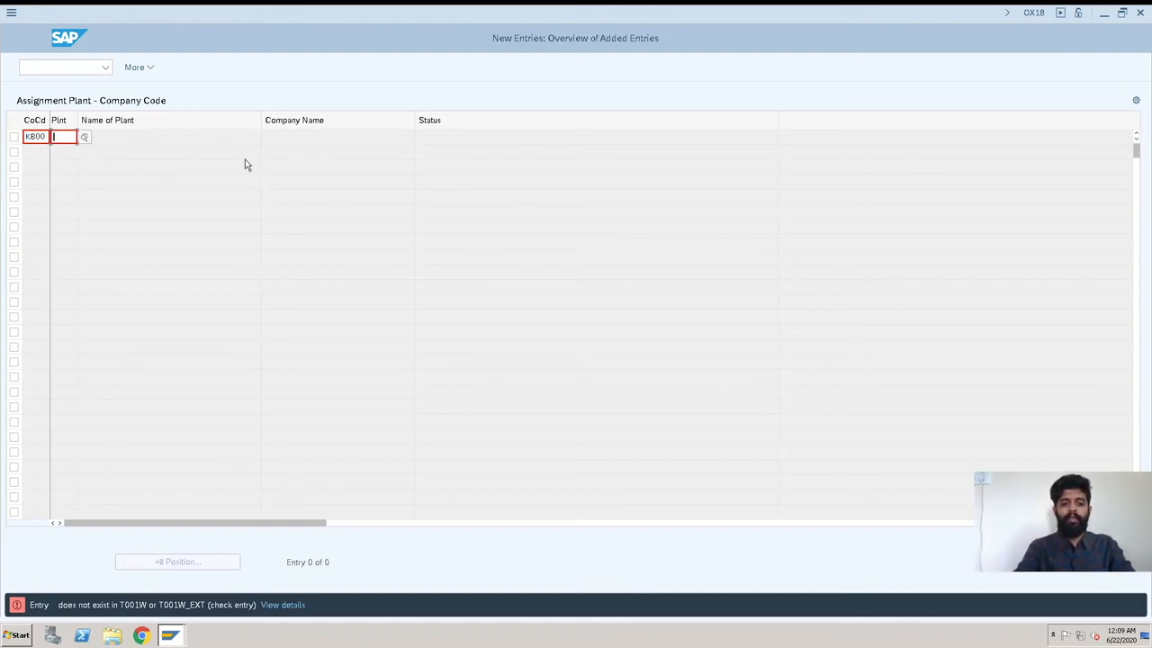
pyautogui.write('kb01')
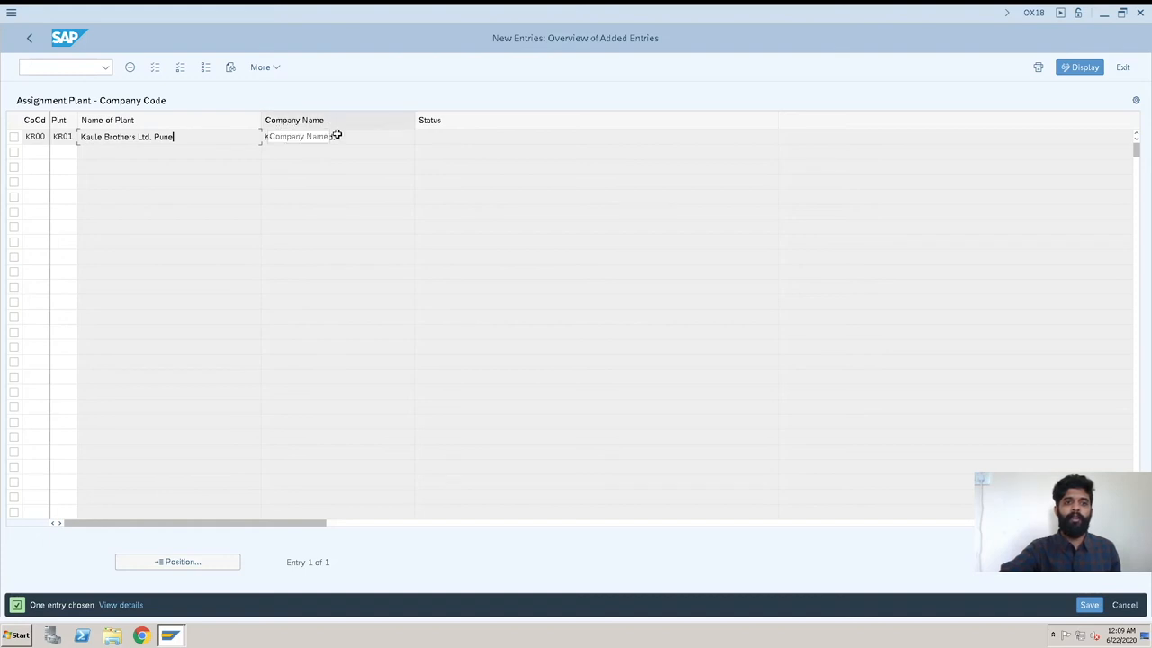
pyautogui.write('Kaule Brothers Ltd.')
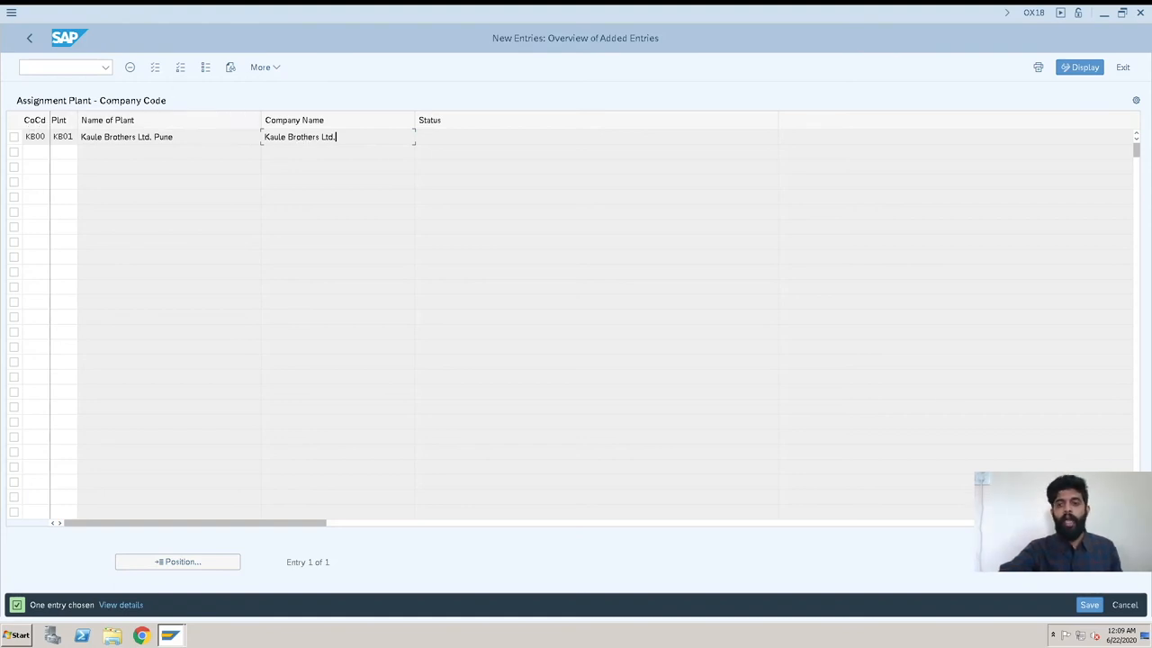
# Save the assignment under customizing request A4HK901086.
pyautogui.click(1089, 604)
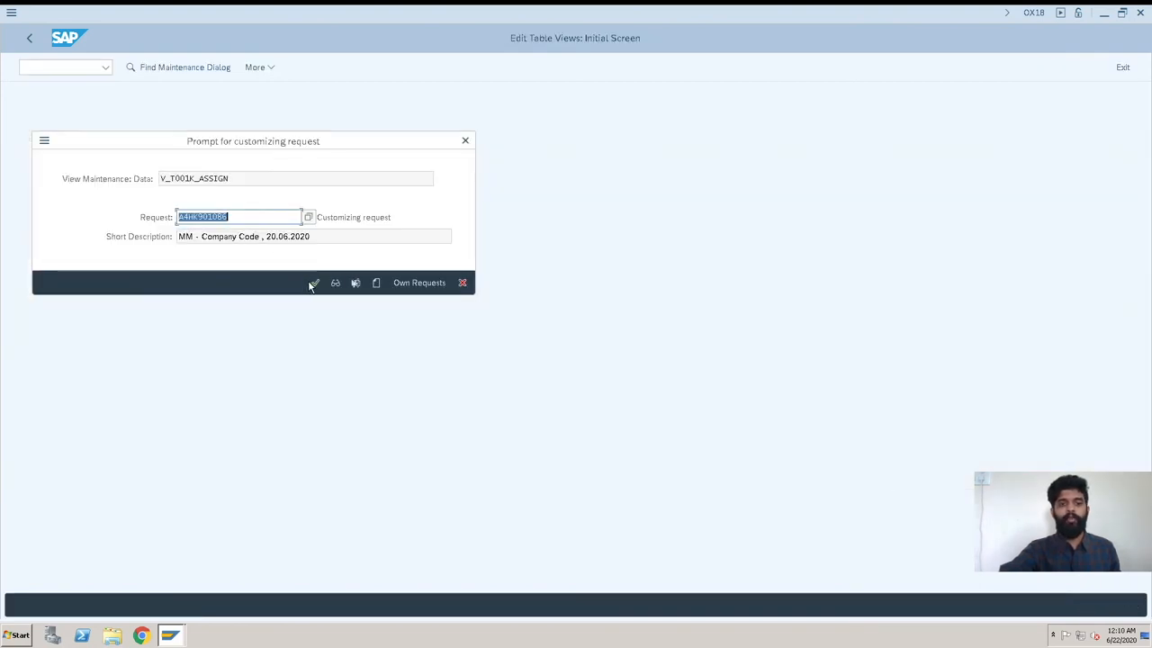
pyautogui.click(314, 283)
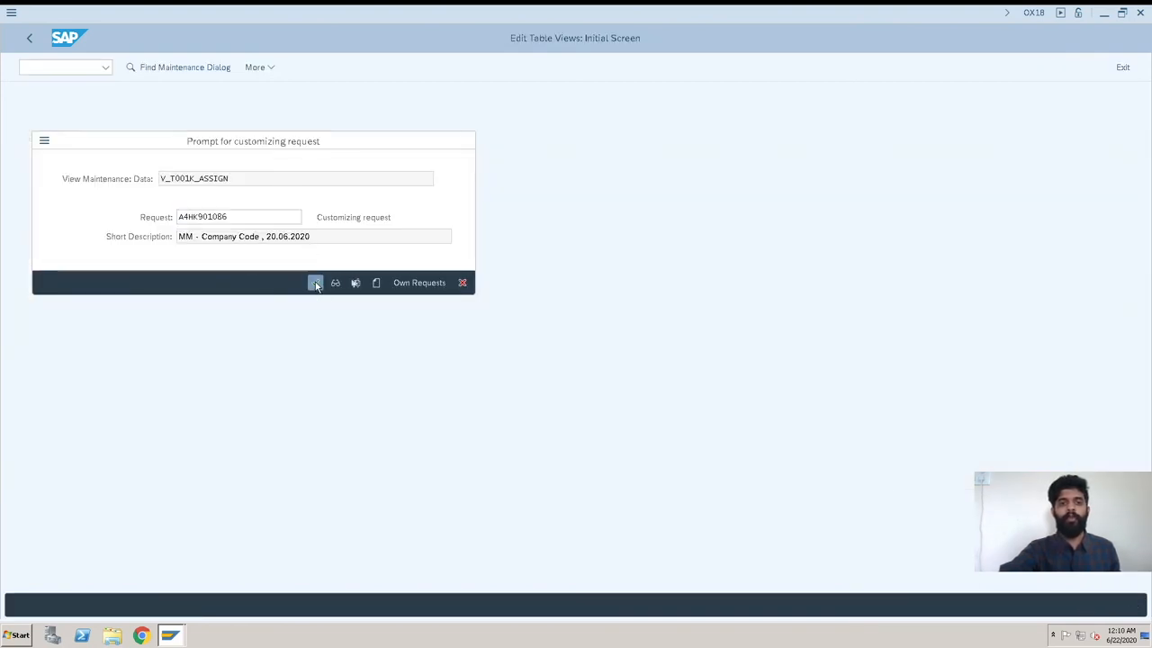
pyautogui.click(315, 283)
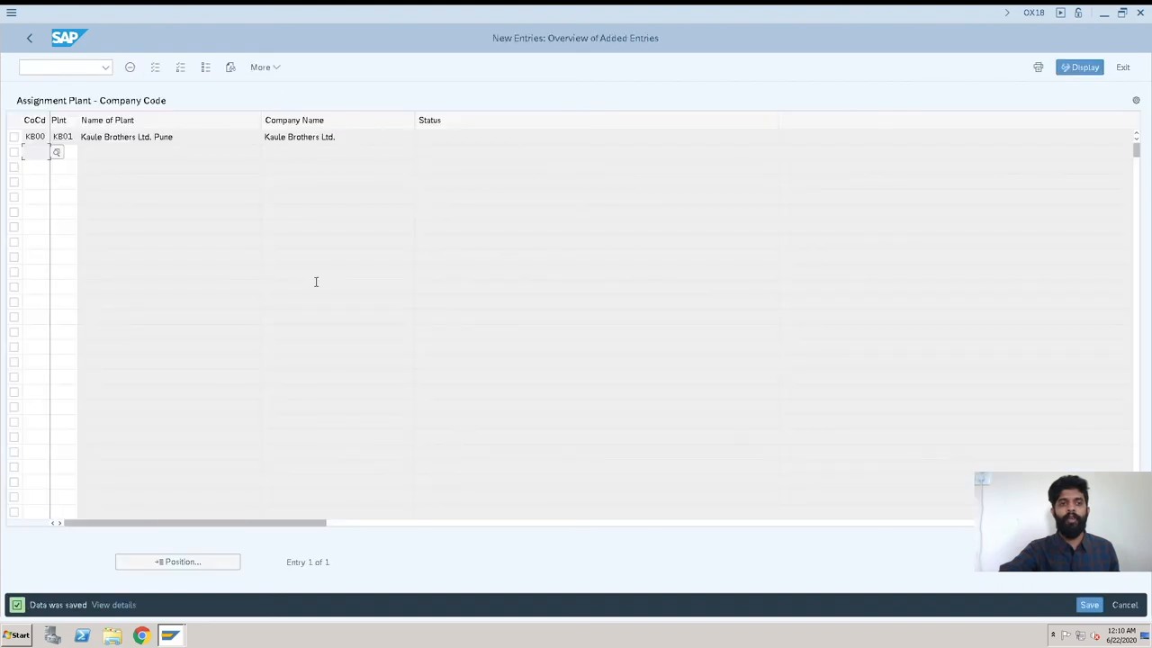